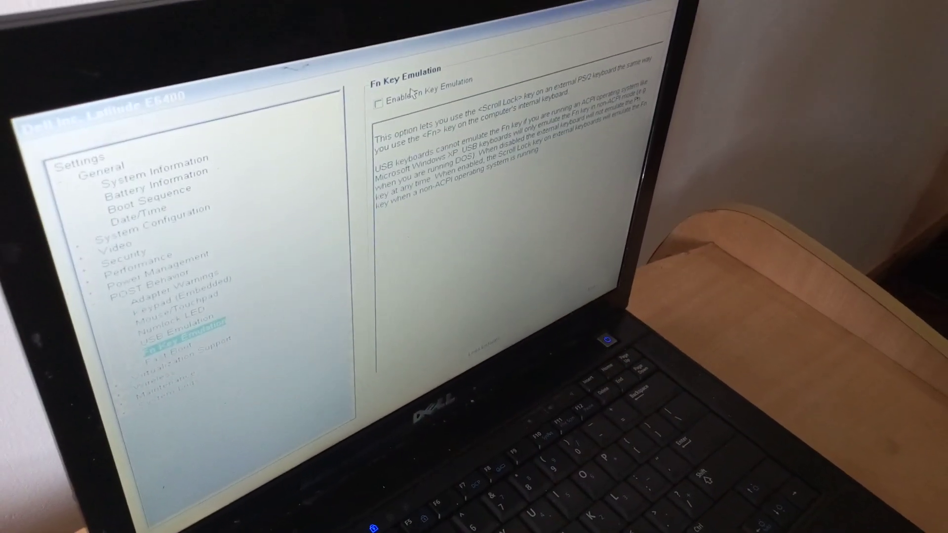
# Tick 'Enable Fn Key Emulation' under POST Behavior so Scroll Lock acts as Fn.
pyautogui.click(378, 100)
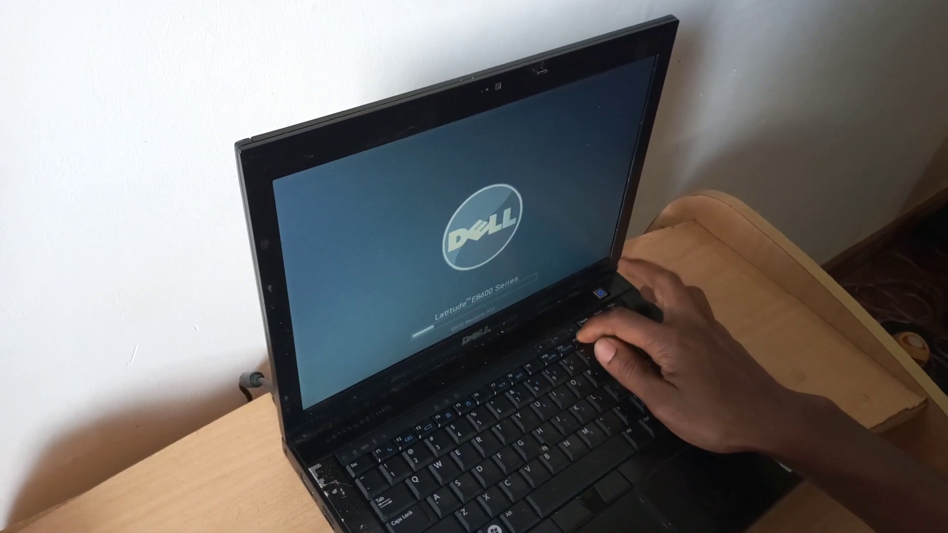
# Press F12 at the Dell logo to reach the one-time boot device menu.
pyautogui.press('F12')
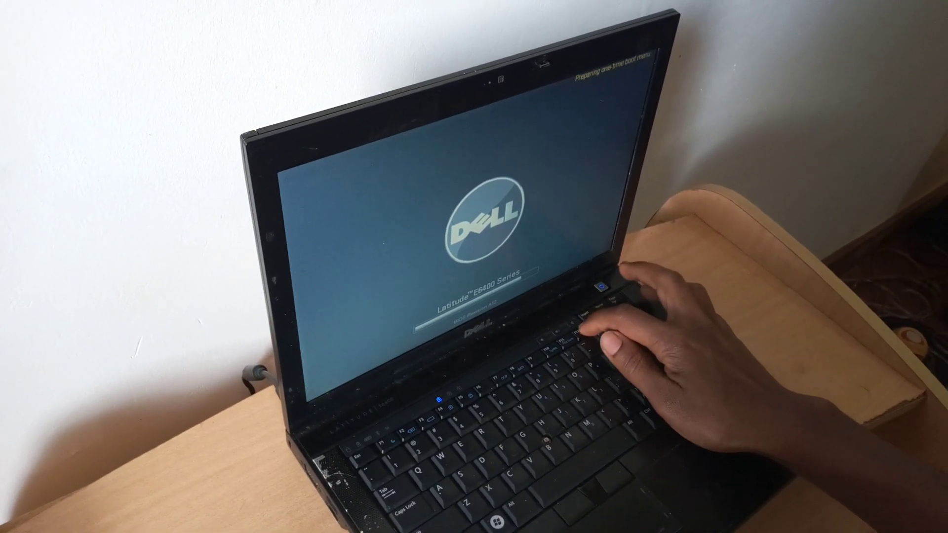
pyautogui.press('f12')
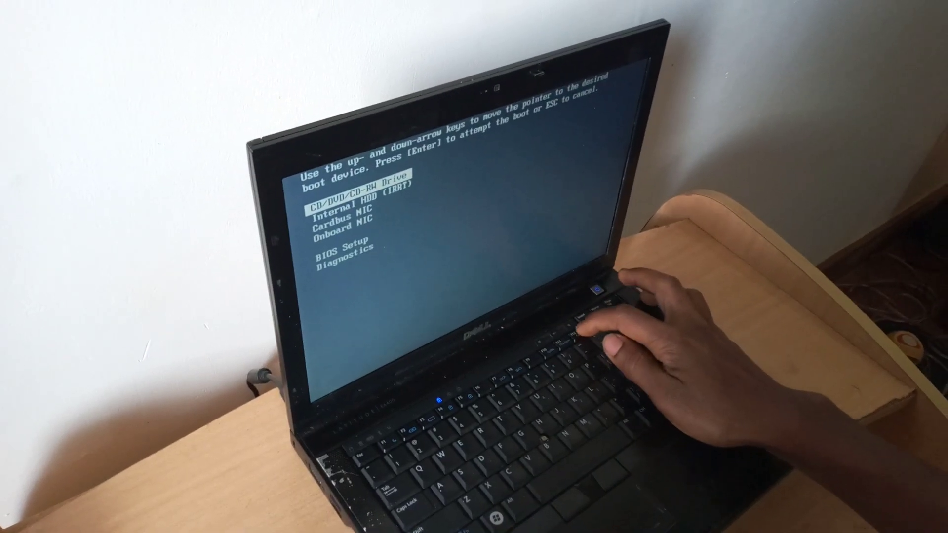